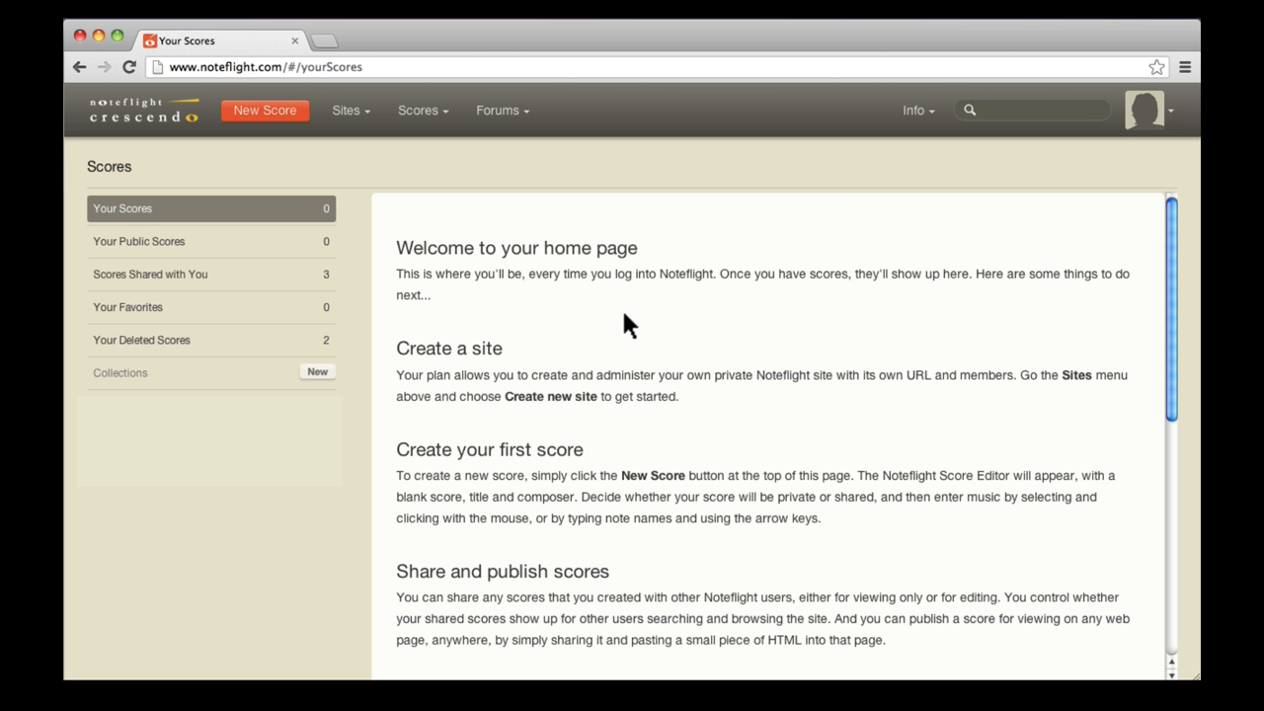
mouse_move(340, 197)
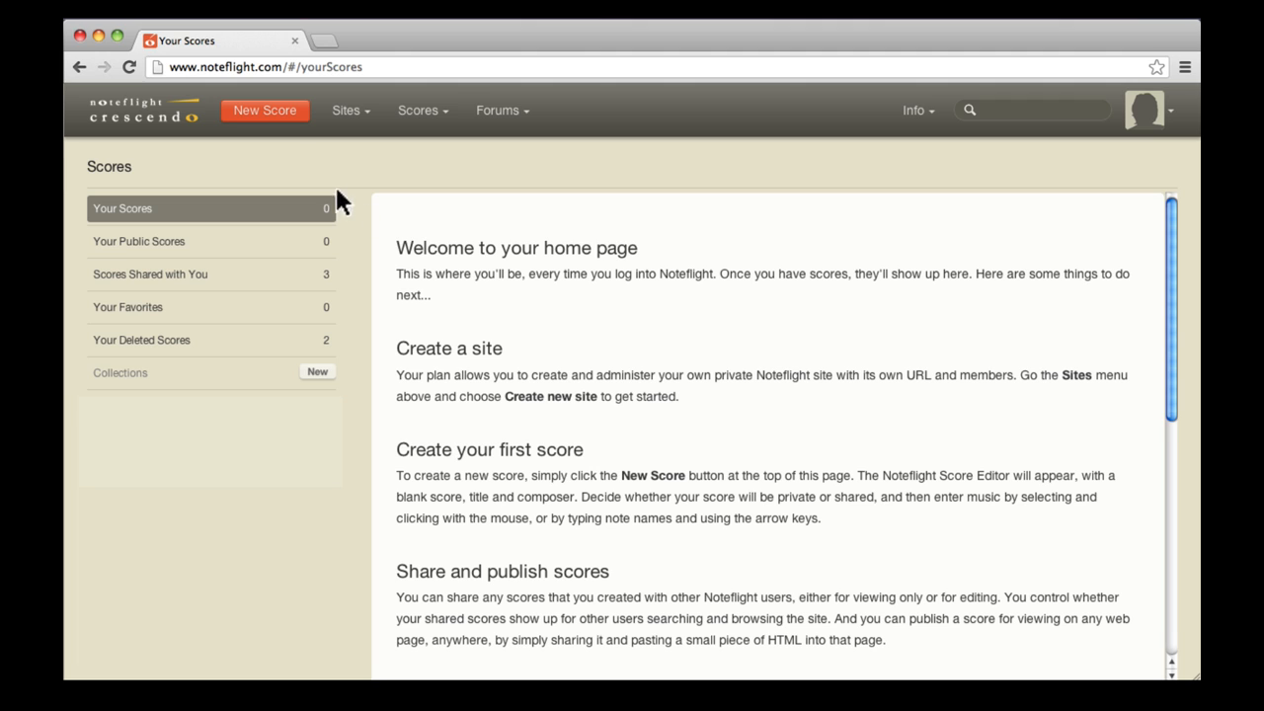
Begin a new score with the New Score button on the Noteflight home page
click(264, 109)
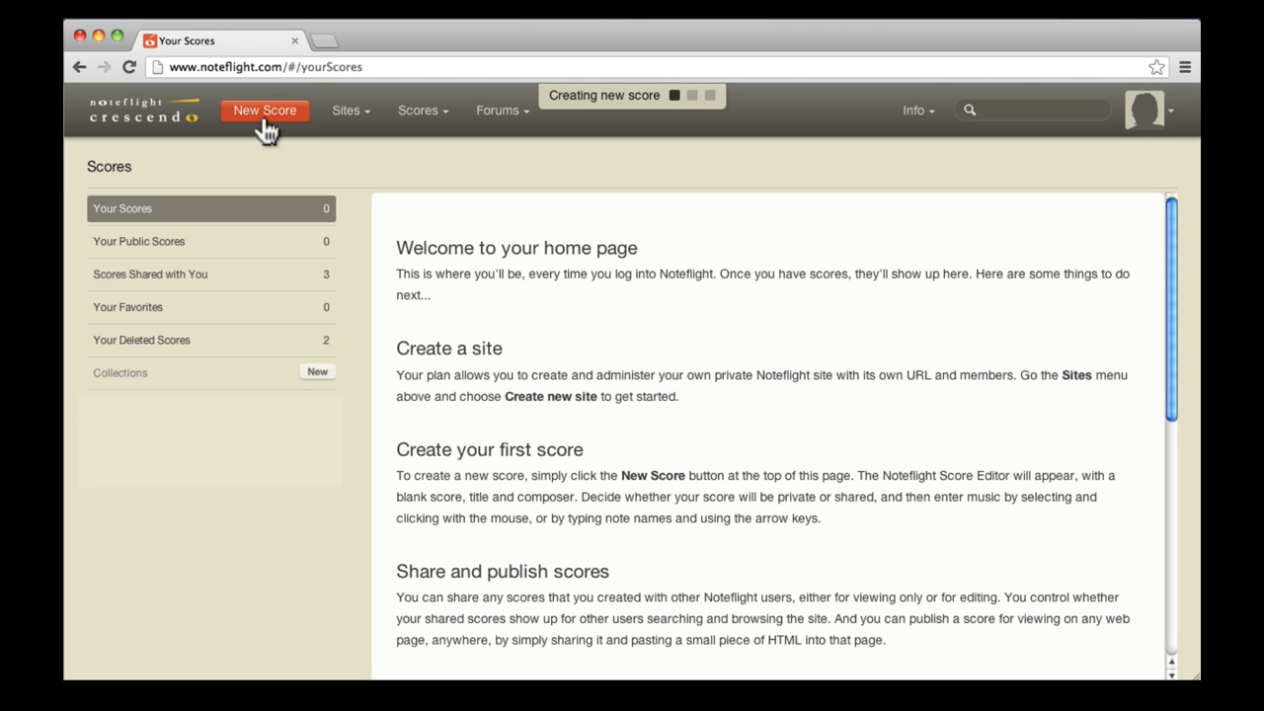
Create the score with Private sharing using the two-staff Piano Score template
click(265, 110)
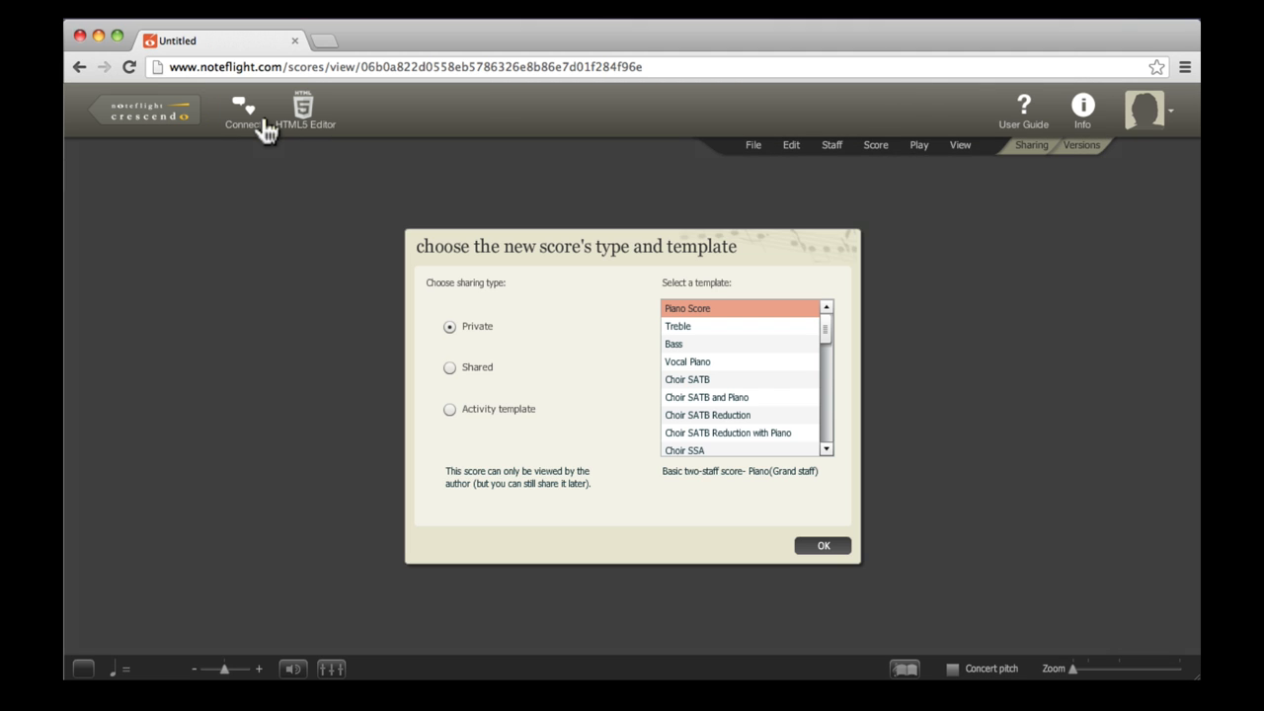
mouse_move(476, 339)
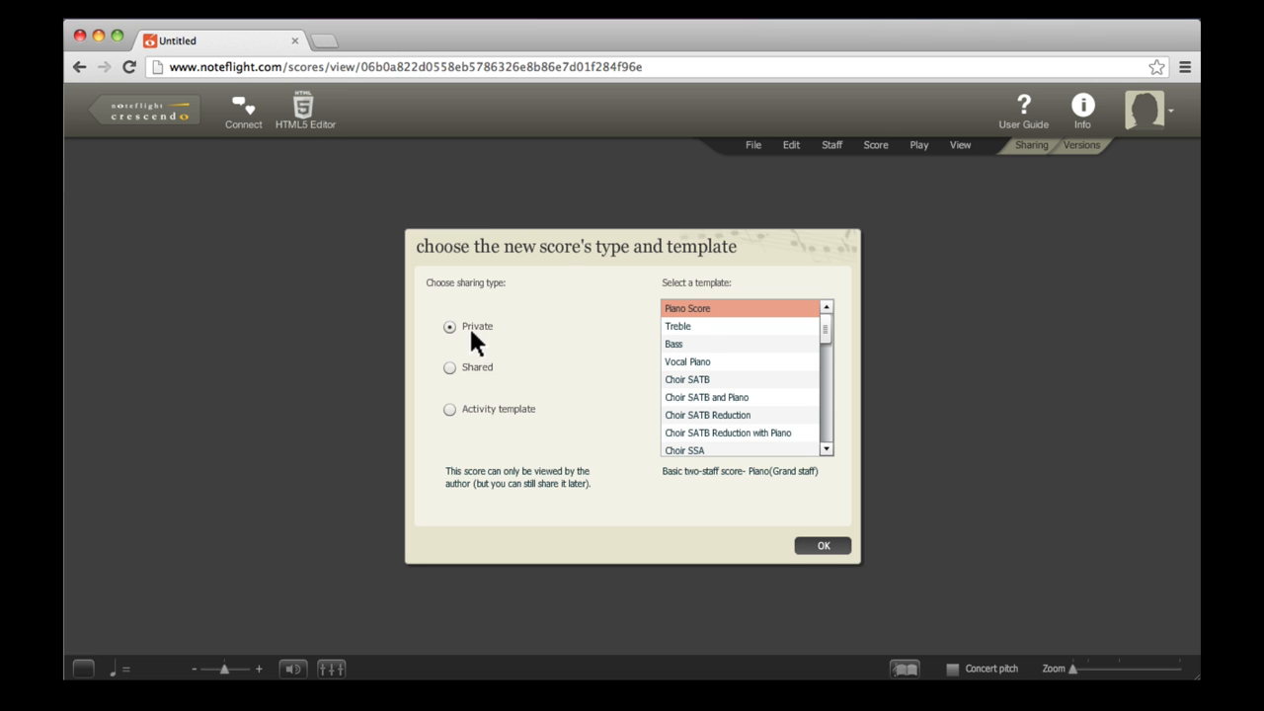
click(822, 545)
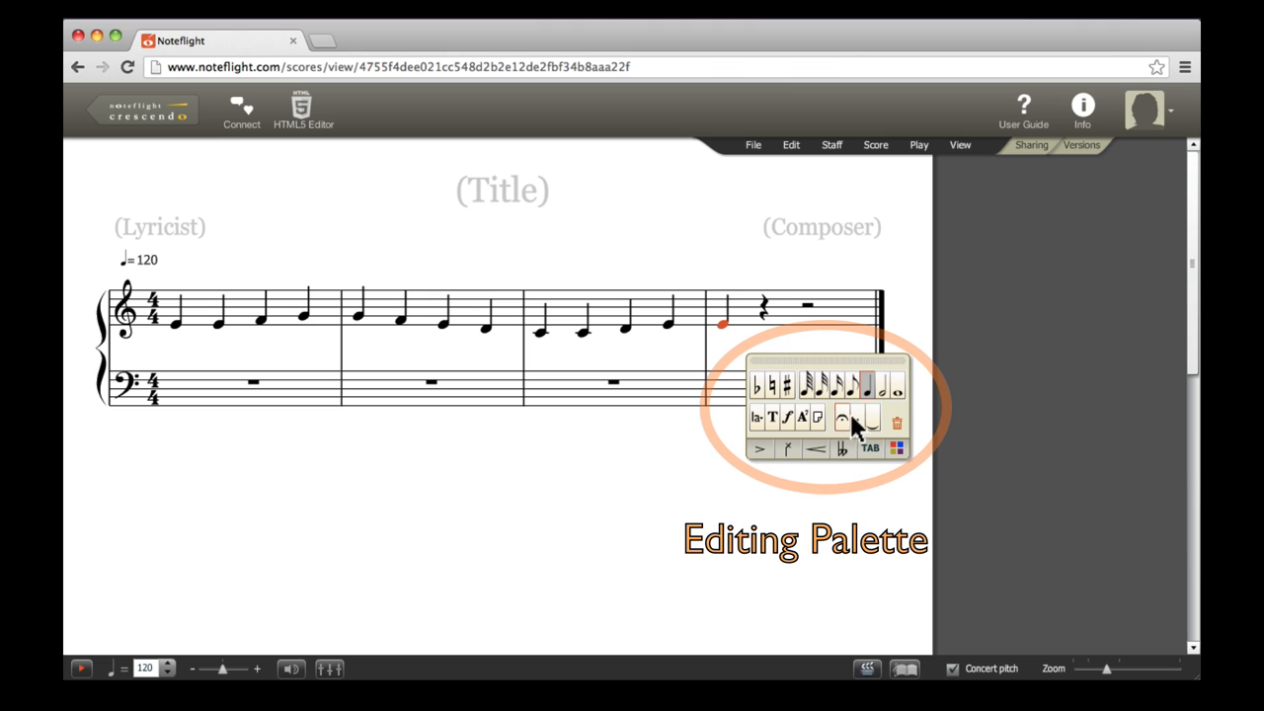
mouse_move(857, 419)
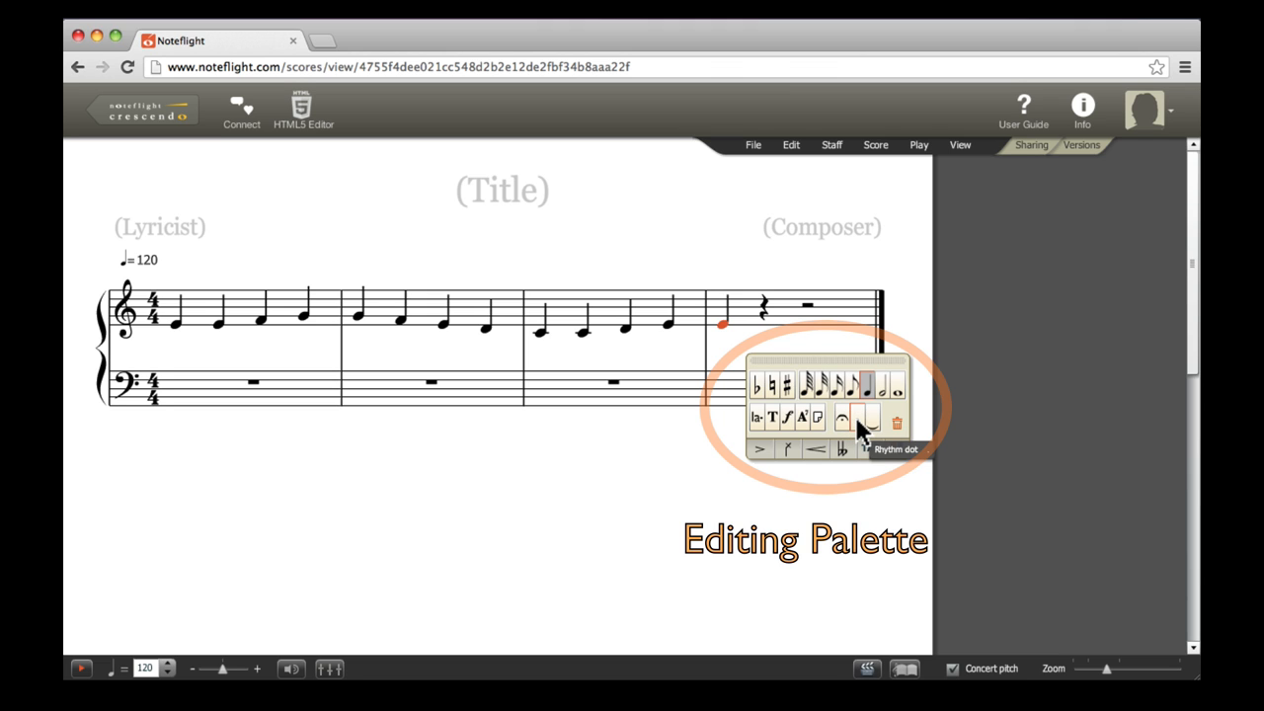
Make bar 4's E a dotted quarter, followed by an eighth D and a half-note D
click(863, 387)
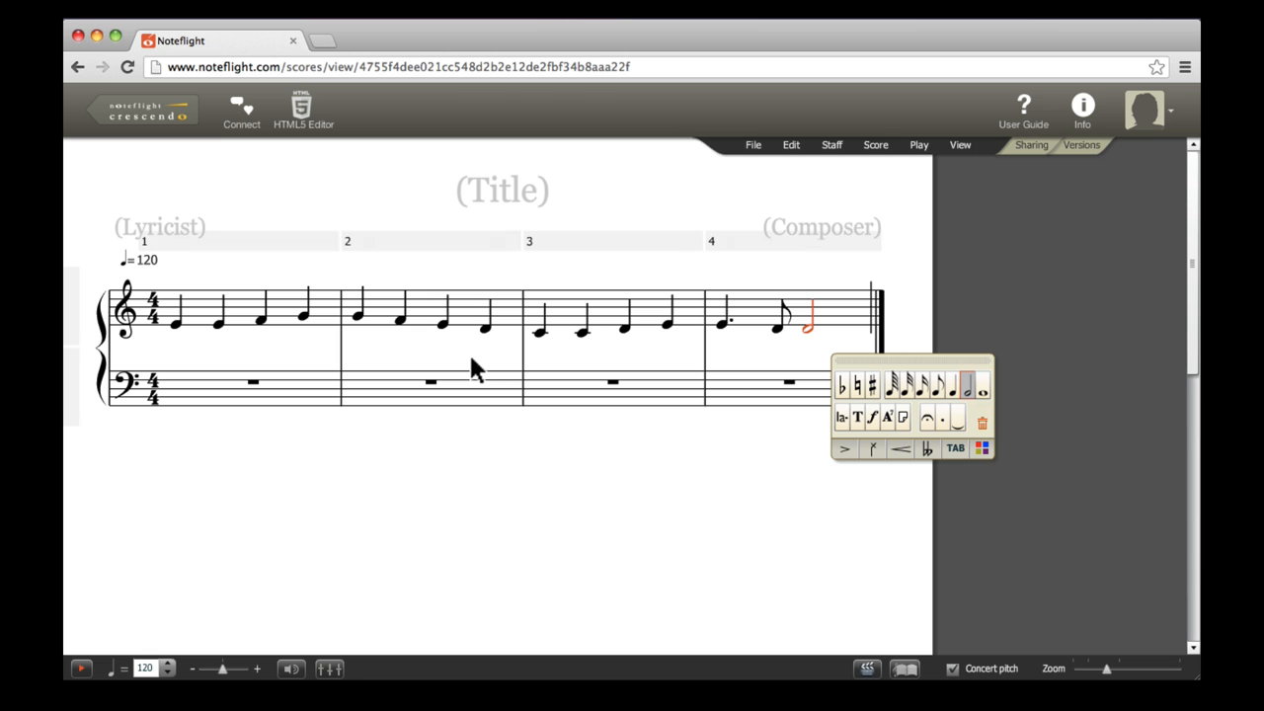
Enter the bass notes for bars 1–4 on the lower staff and append a fifth measure
click(251, 383)
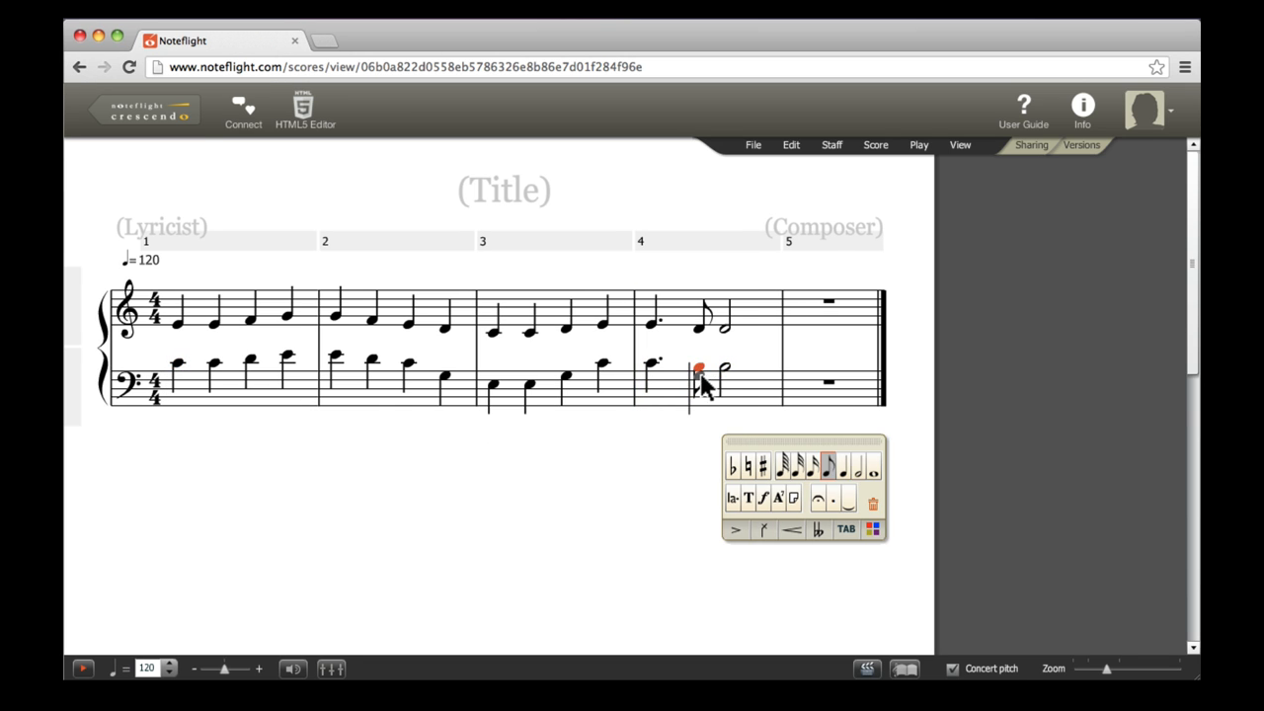
Add chord tones above the last two bass notes of bar 4
click(701, 373)
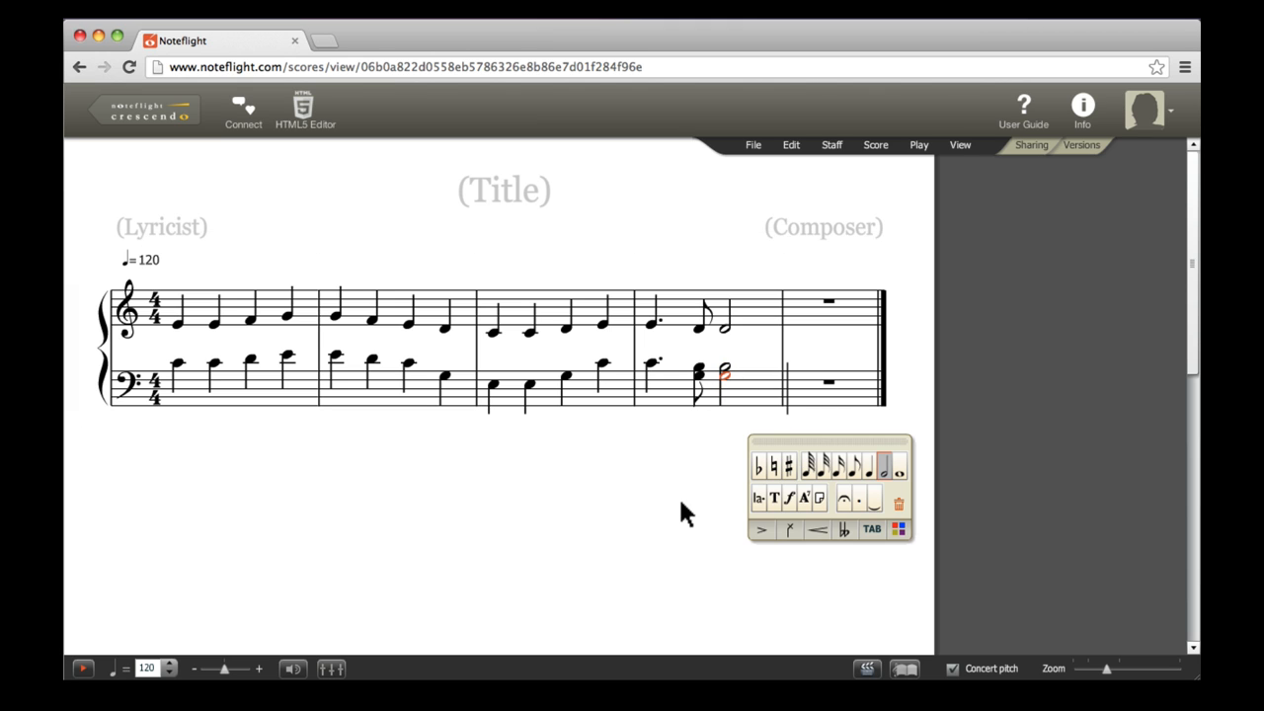
click(790, 145)
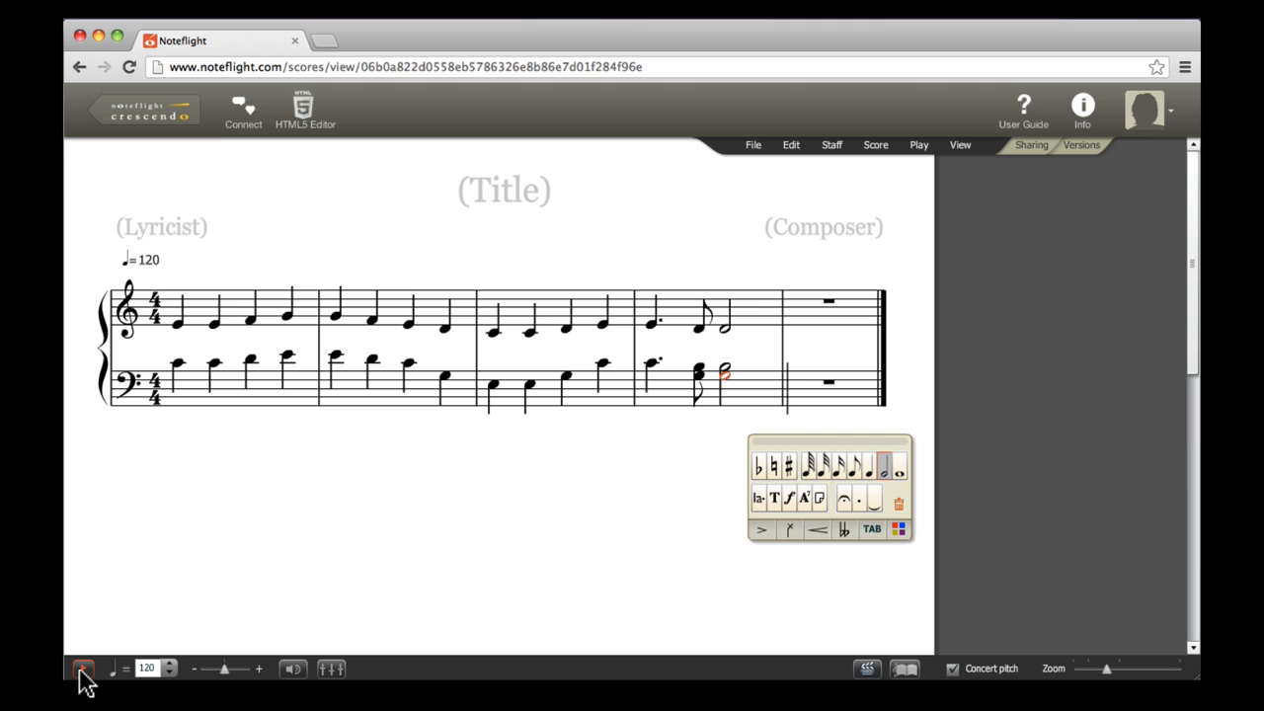
Play back the four-bar arrangement, then select the (Title) placeholder for editing
click(83, 668)
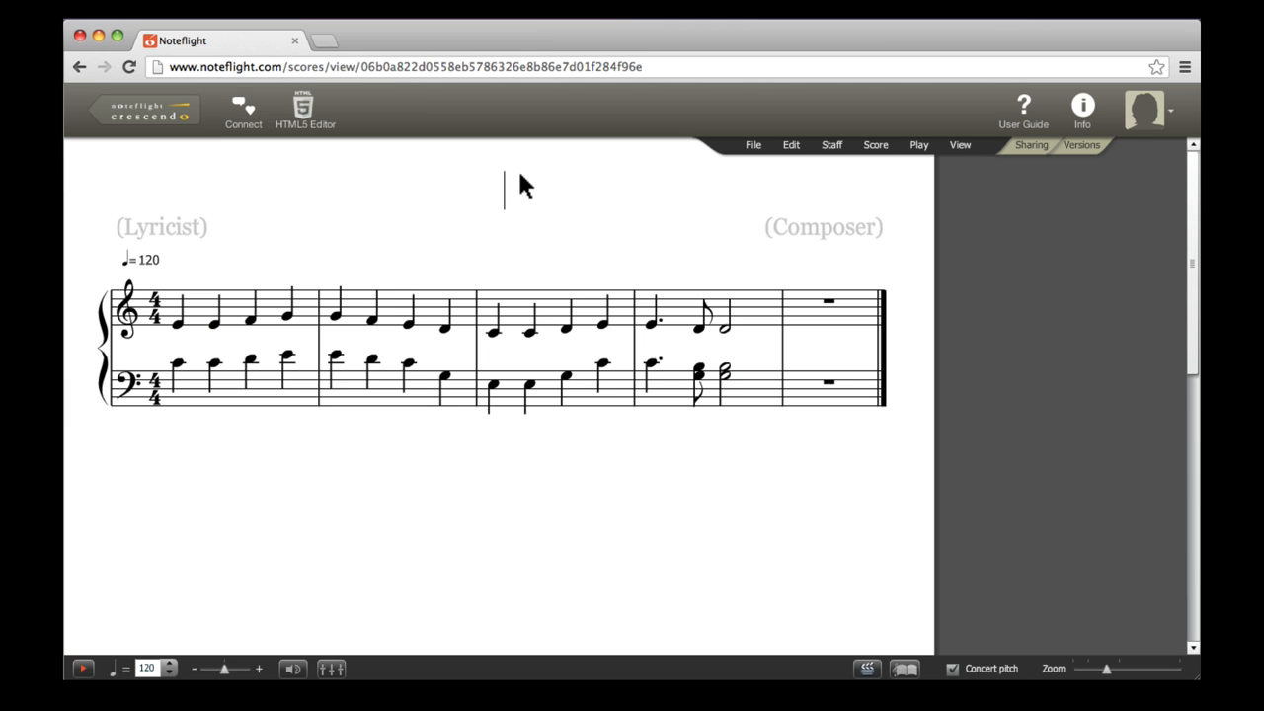
Enter title 'Ode to Joy Melody', composer Ludwig van Beethoven and lyricist Friedrich Schiller
text(Ode to Joy Melody)
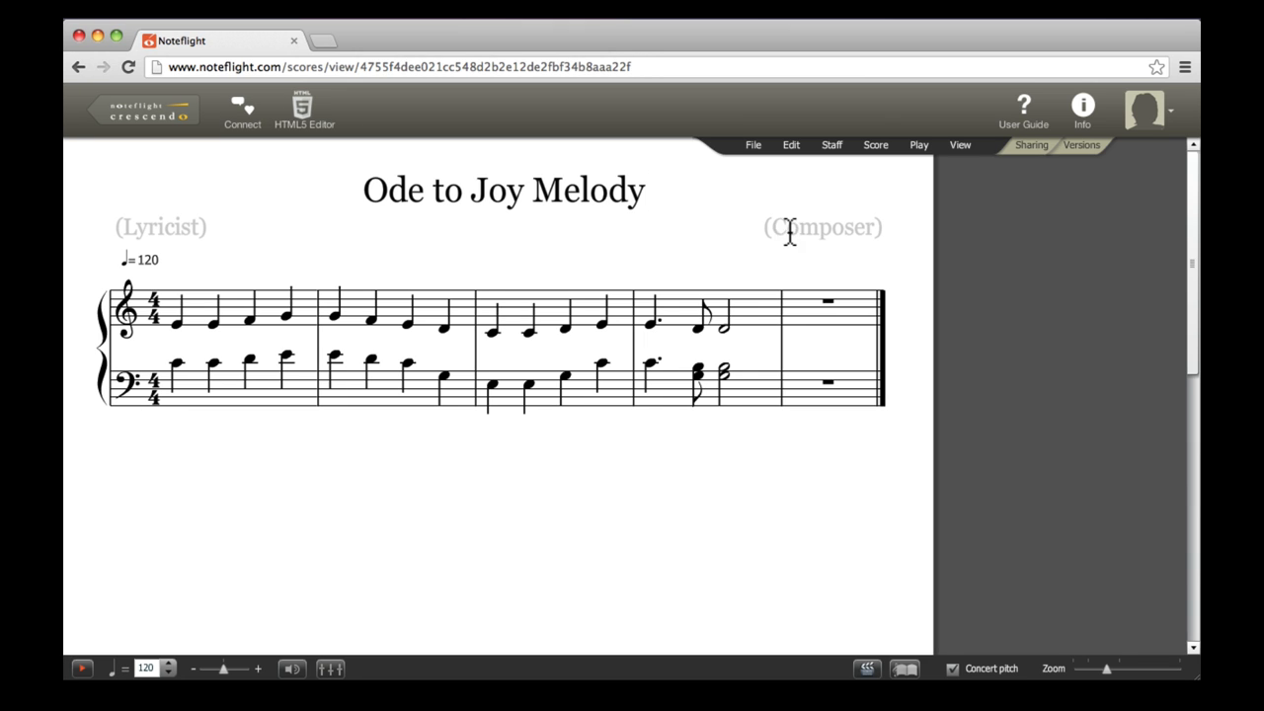
text(Ludwig van Beethoven)
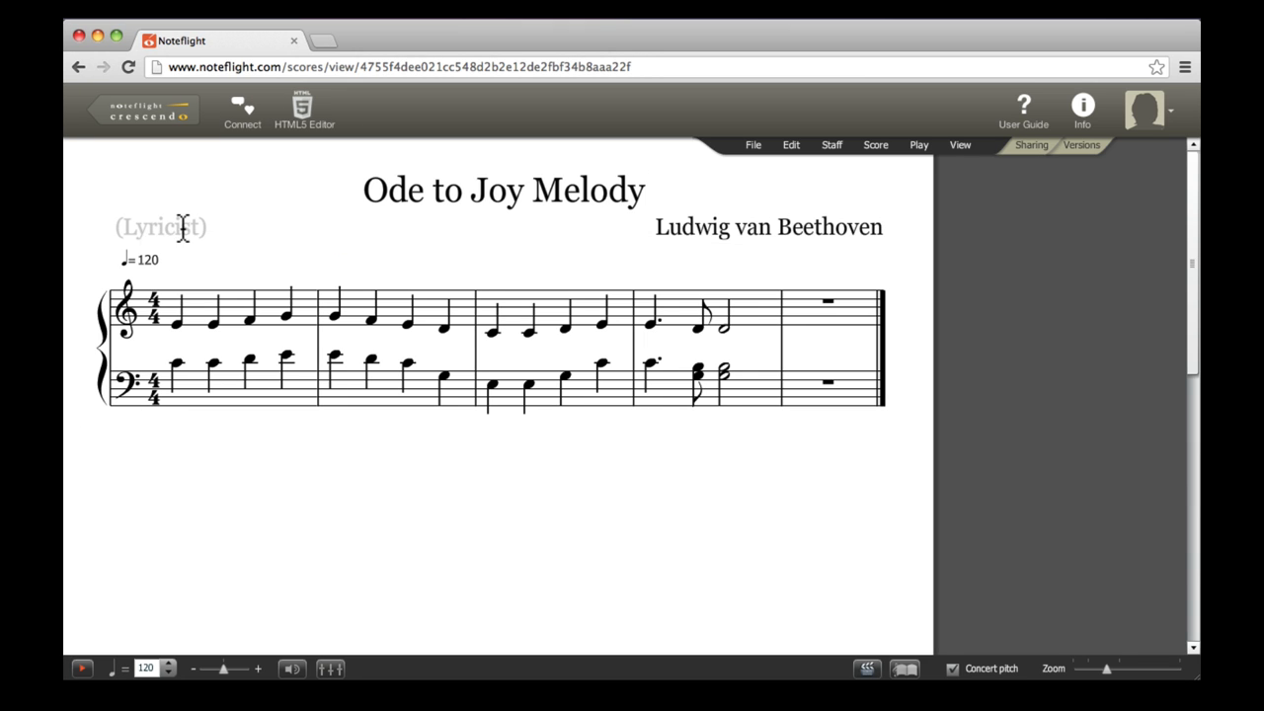
text(Friedrich Schiller)
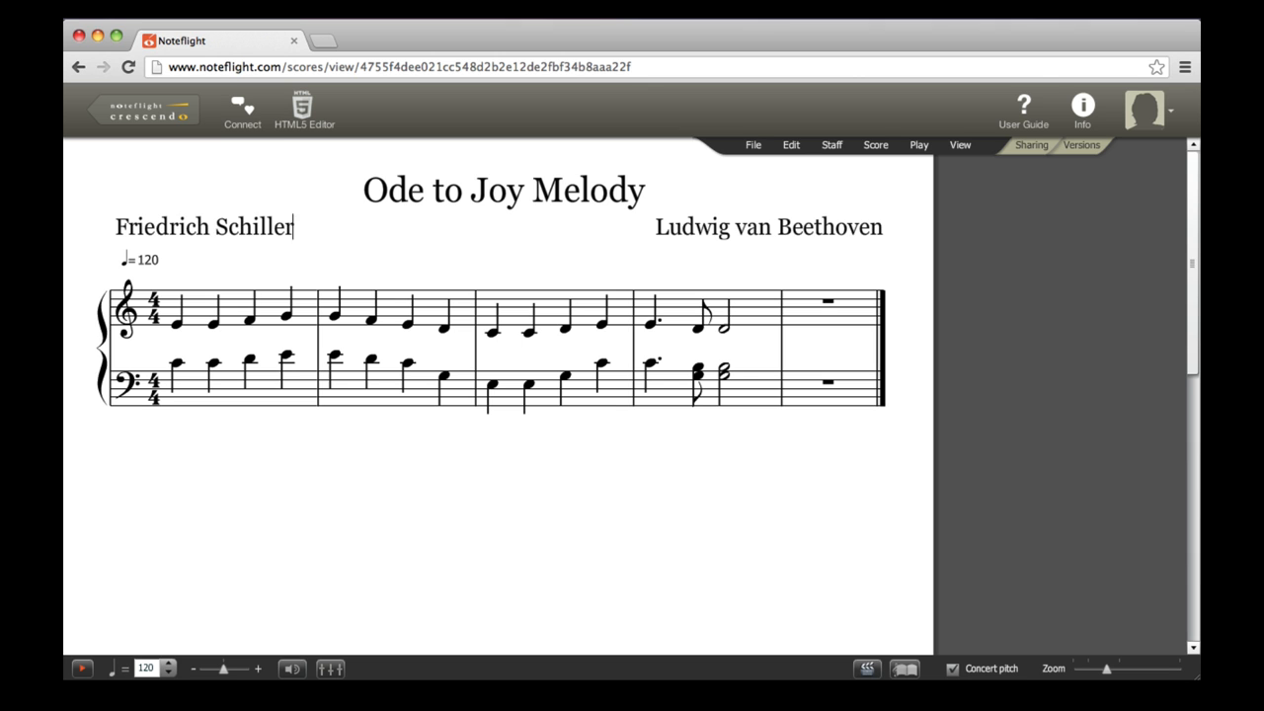